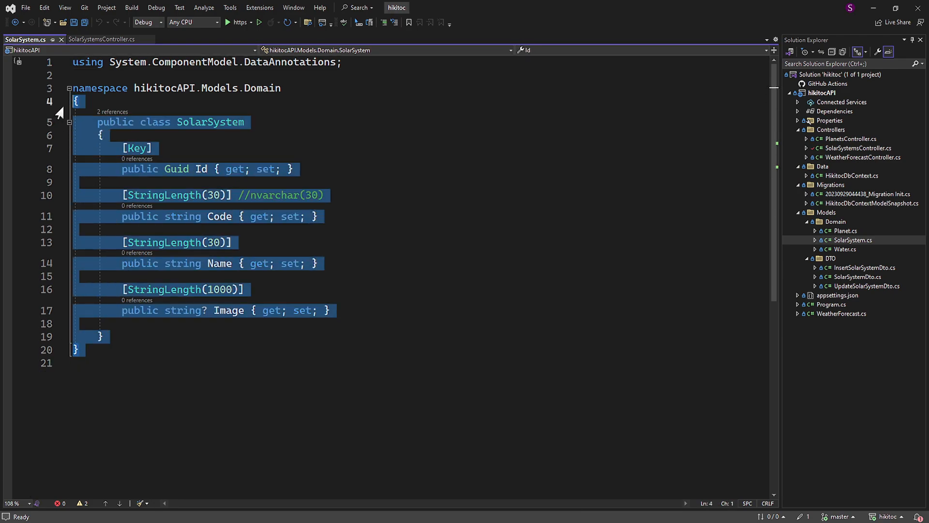
pyautogui.moveTo(292, 120)
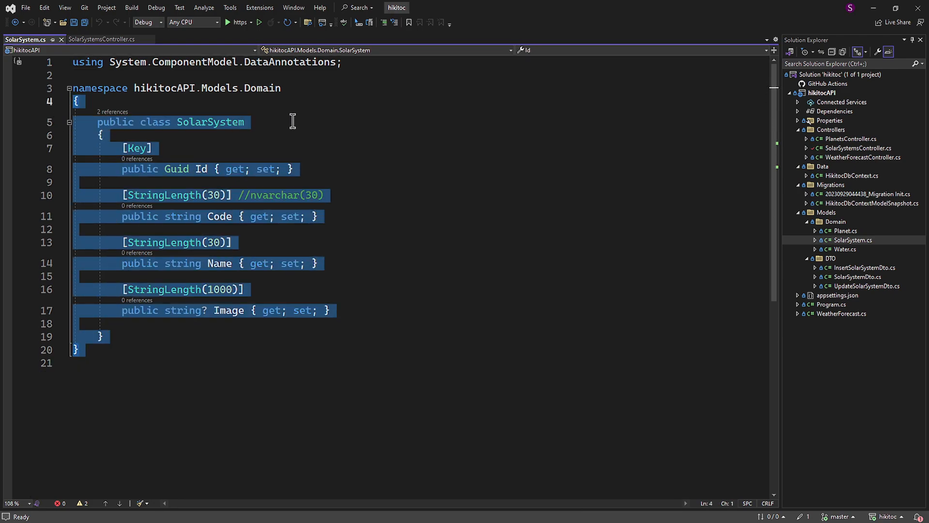
# Step: Deselect the code in the SolarSystem model class before saving
pyautogui.click(164, 362)
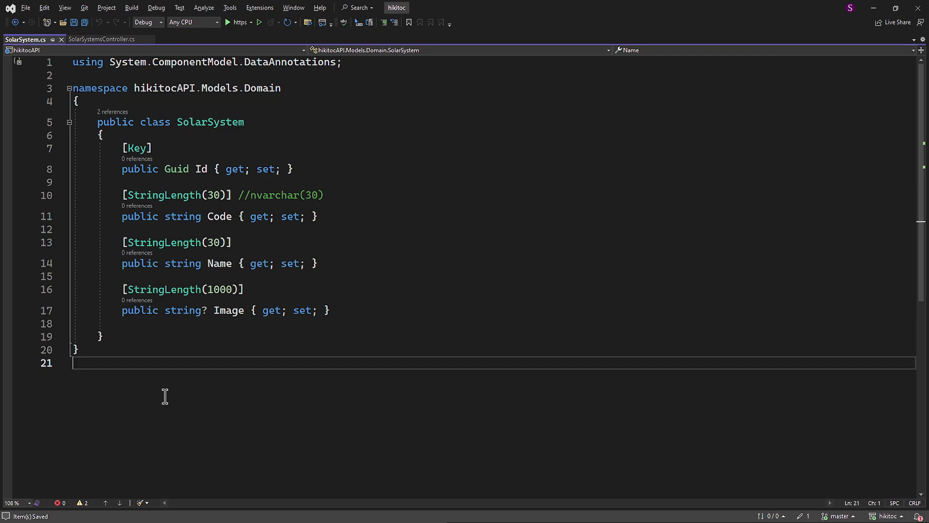
pyautogui.moveTo(106, 23)
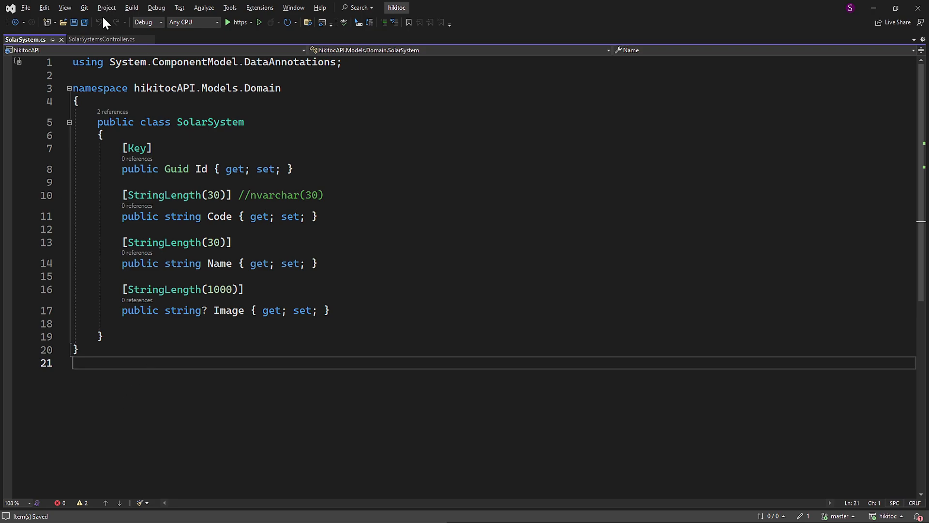
# Step: Append ', myPoco' after the auth parameter in SolarSystemsController's Explicit action
pyautogui.click(101, 39)
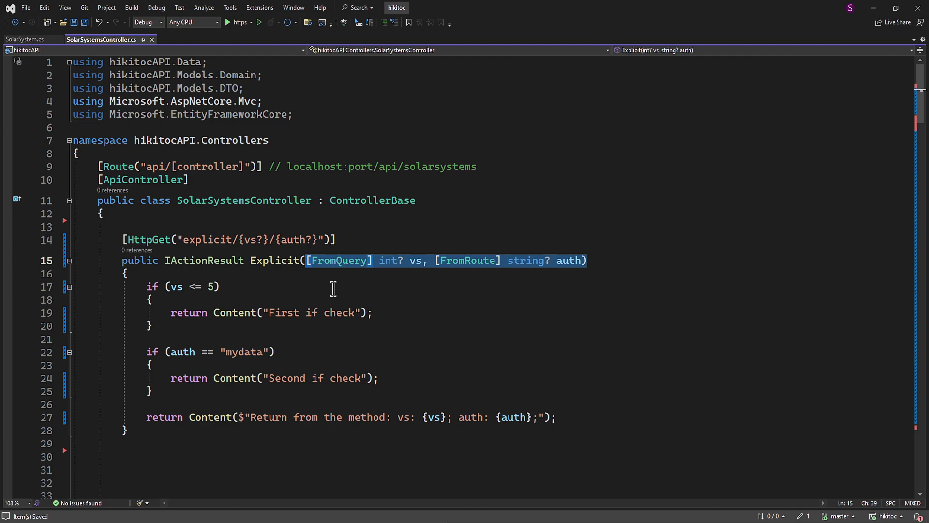
pyautogui.click(584, 260)
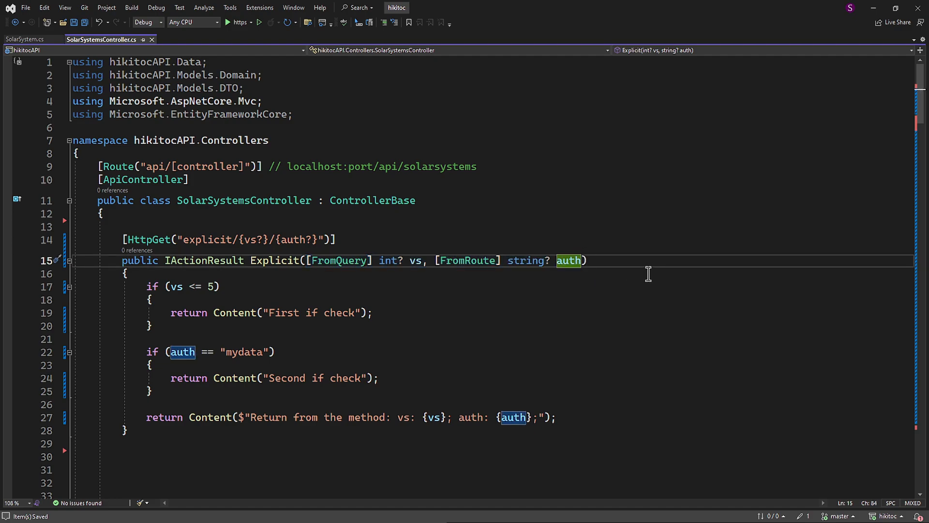
pyautogui.write(', my')
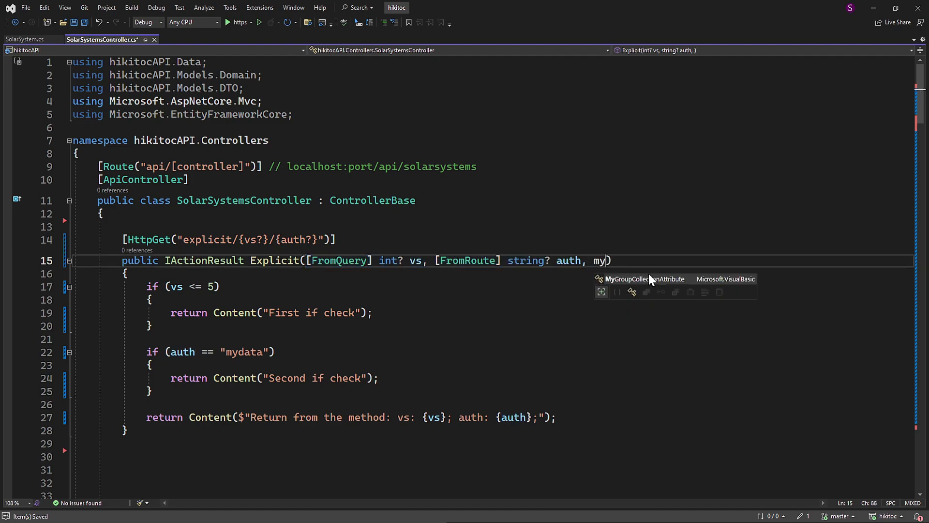
pyautogui.write('Poco')
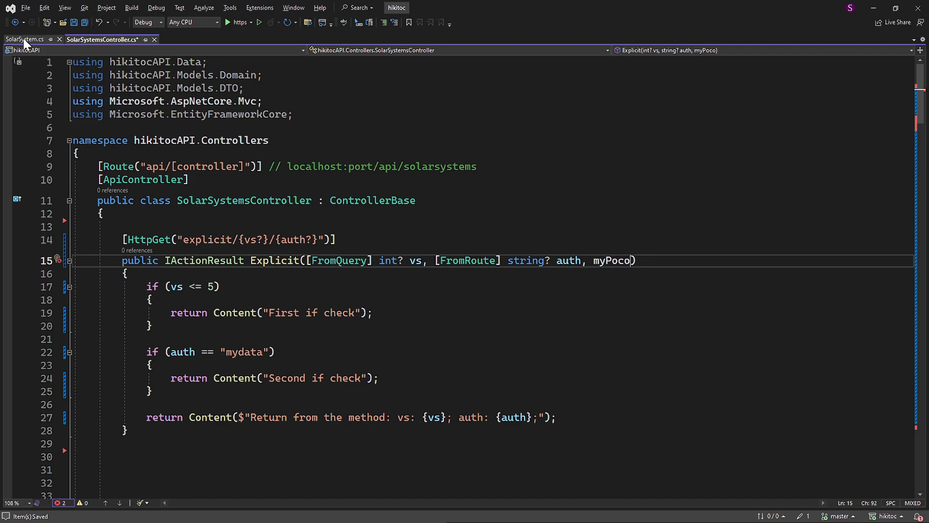
pyautogui.click(24, 39)
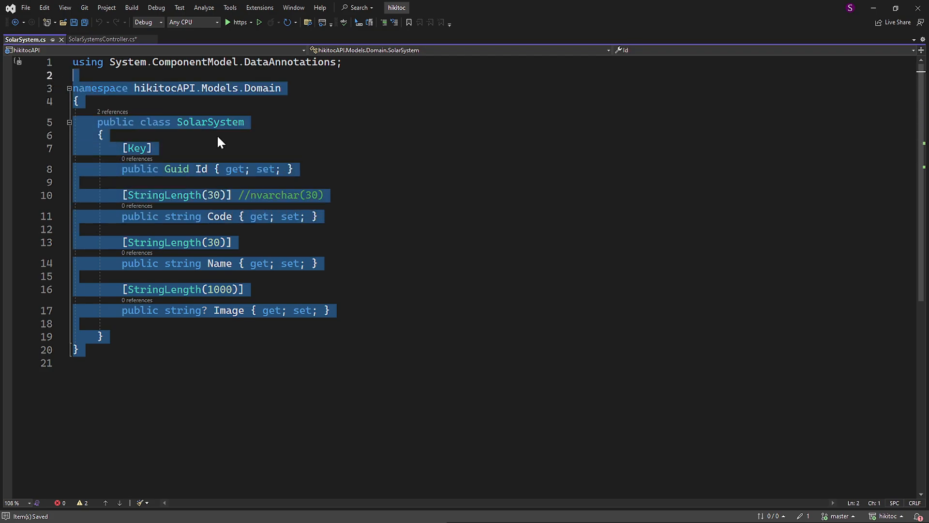
# Step: Copy SolarSystem.cs into a new MyPoco.cs file and open it
pyautogui.click(424, 263)
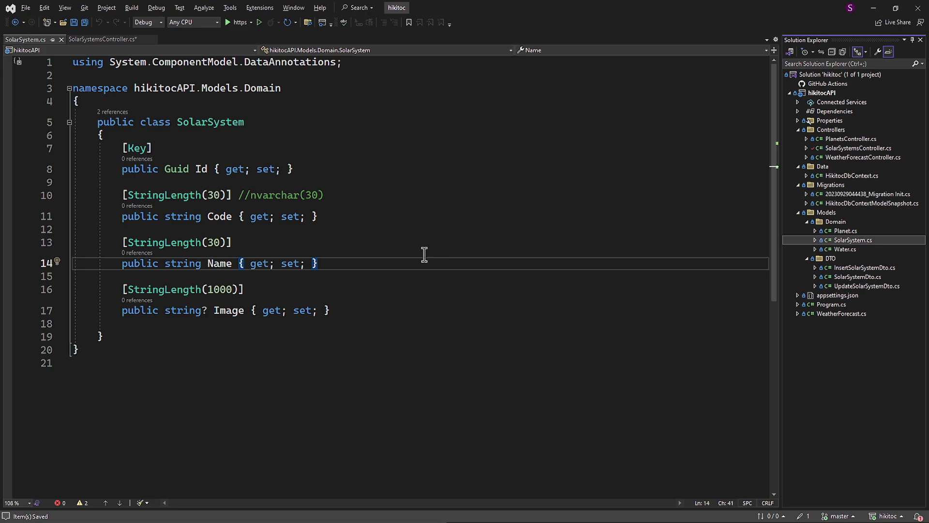
pyautogui.moveTo(430, 256)
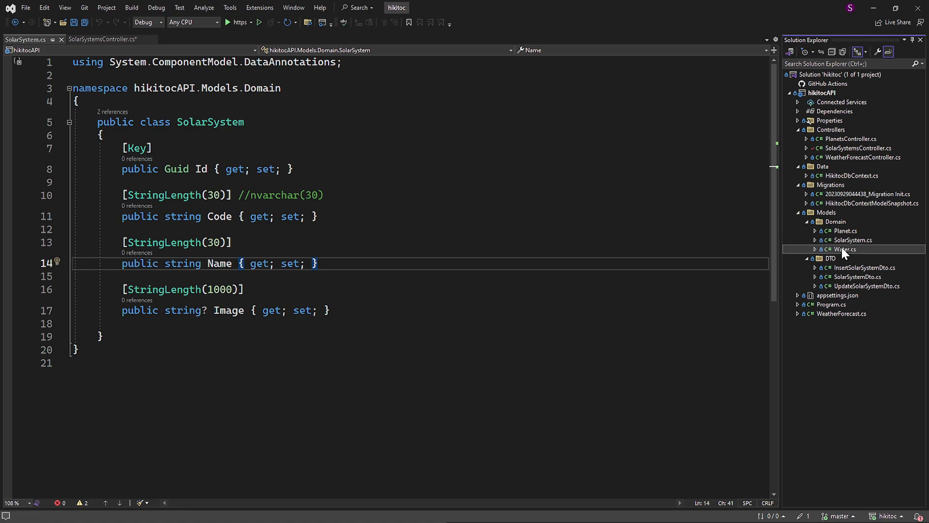
pyautogui.click(852, 240)
pyautogui.write('MyPoco.cs')
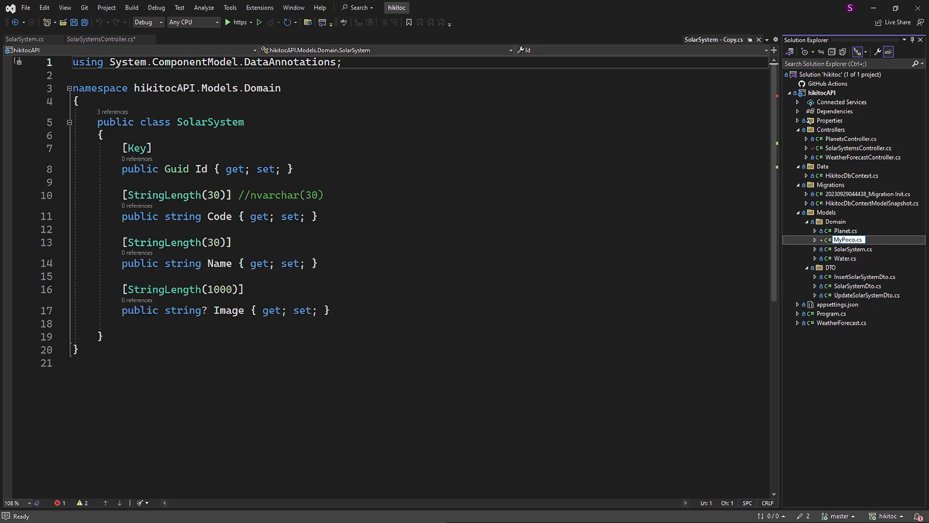
pyautogui.click(847, 230)
pyautogui.write('p')
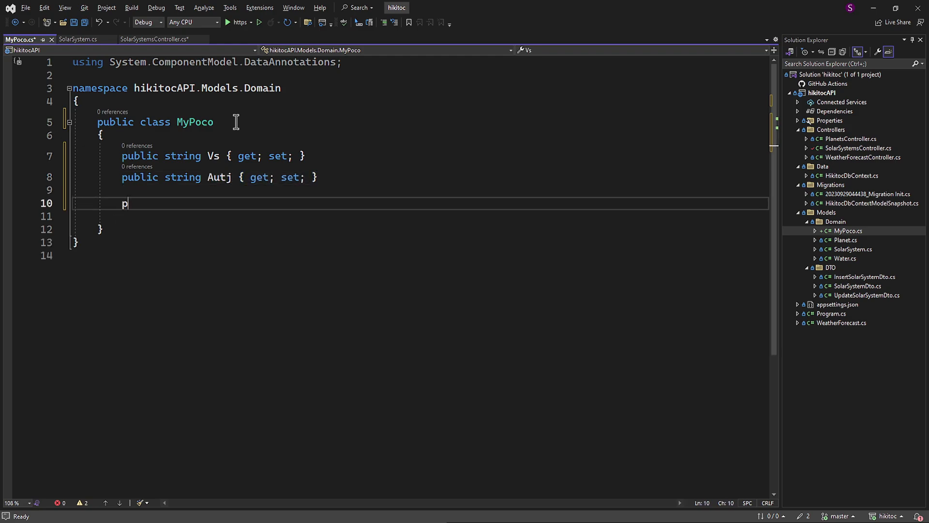
# Step: Add a ToString override with an interpolated string showing Vs and Auth, and type Vs as int
pyautogui.write('ublic override string ToString(')
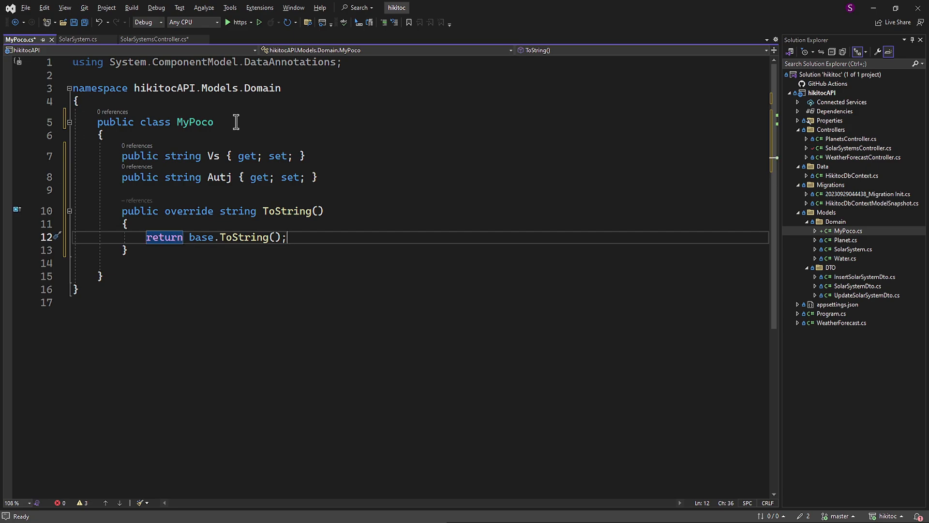
pyautogui.write('$')
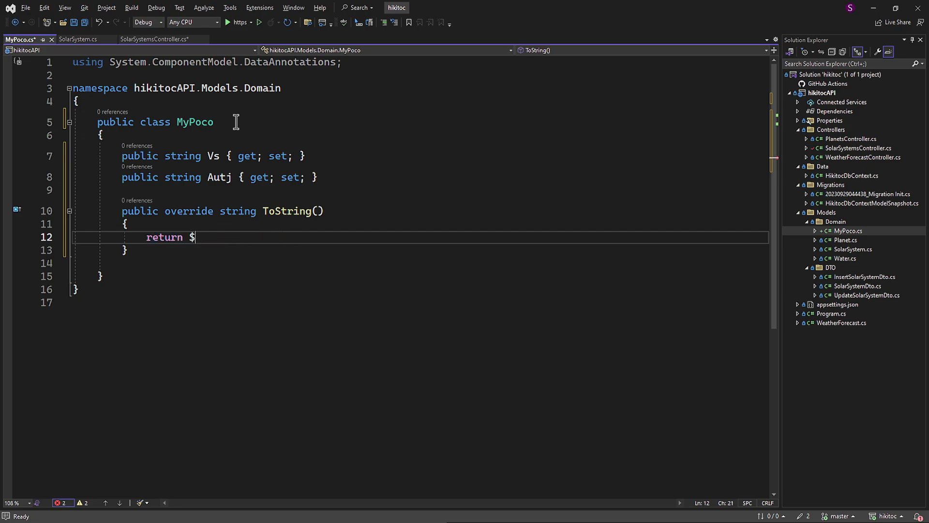
pyautogui.write('"r"')
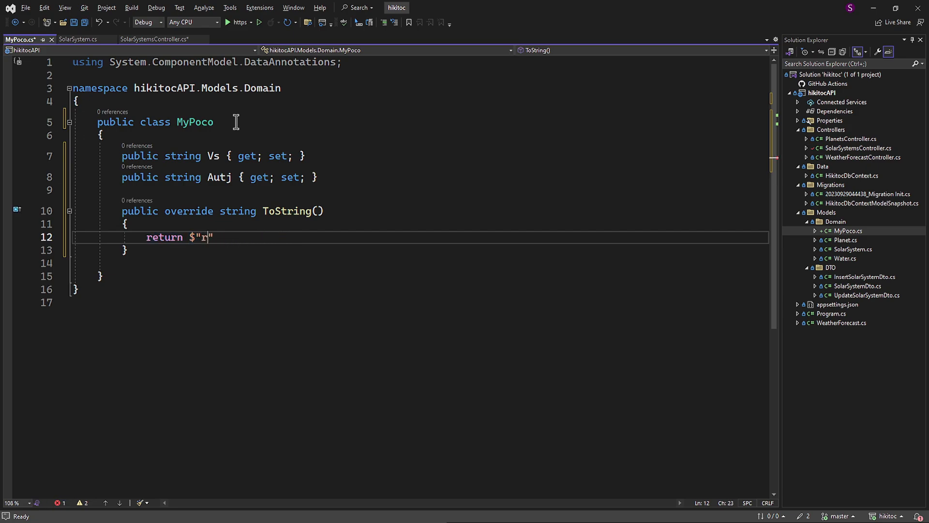
pyautogui.write('eplies, Vs')
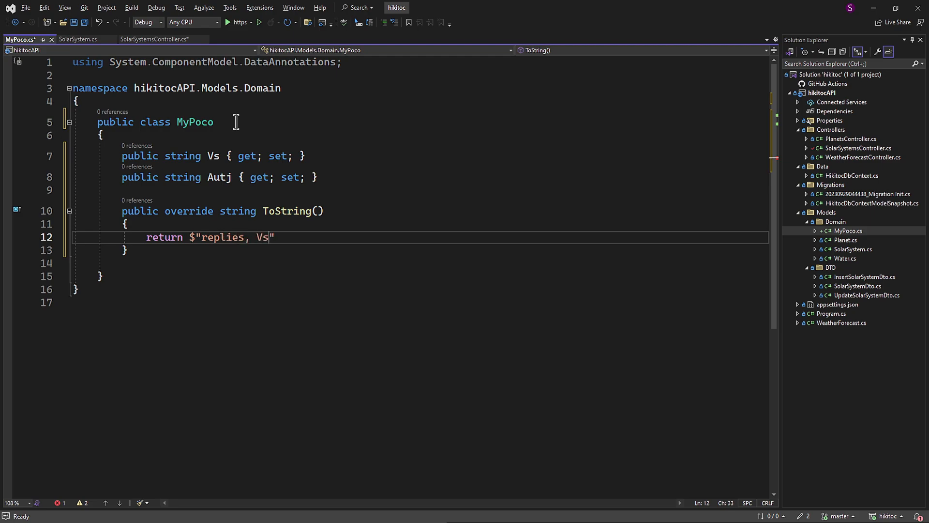
pyautogui.write(': {}')
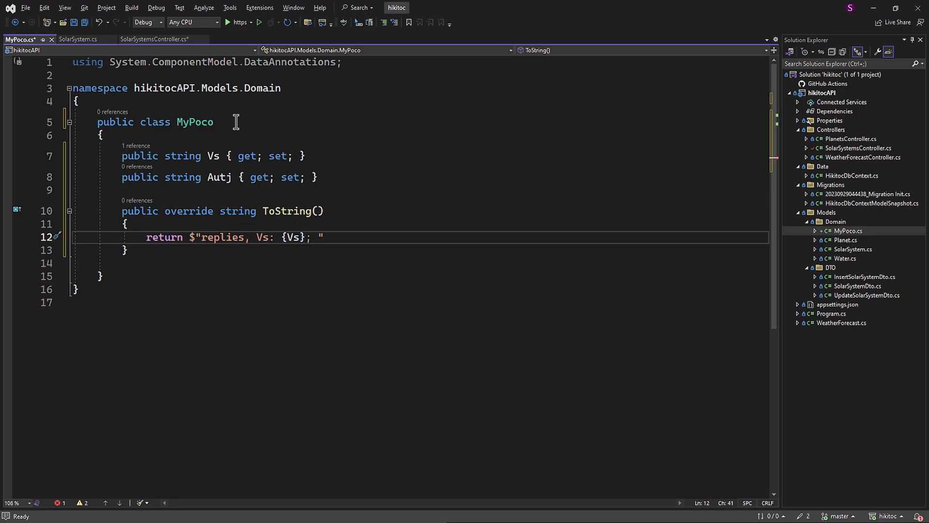
pyautogui.write(', Auth')
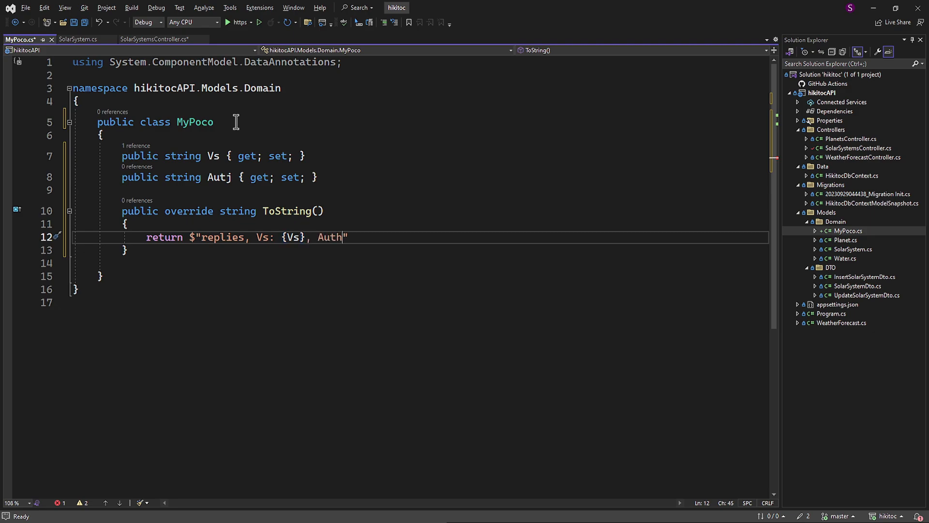
pyautogui.write(': {Auth}"')
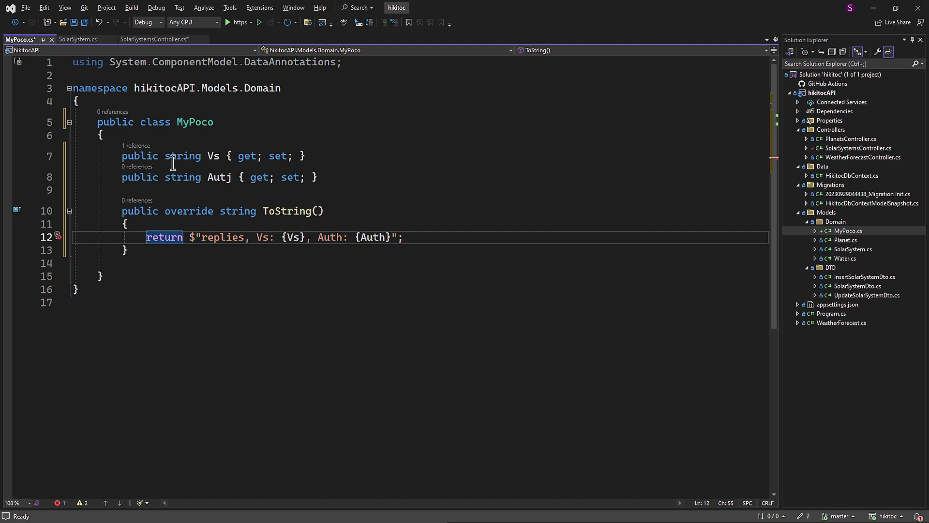
pyautogui.write('int')
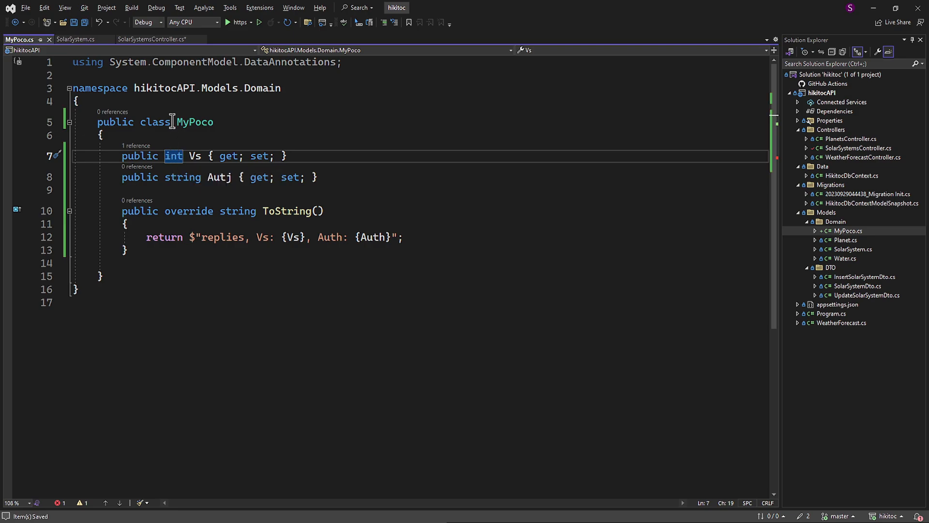
# Step: Send the POST to the explicit endpoint, which returns 415 Unsupported Media Type
pyautogui.click(151, 39)
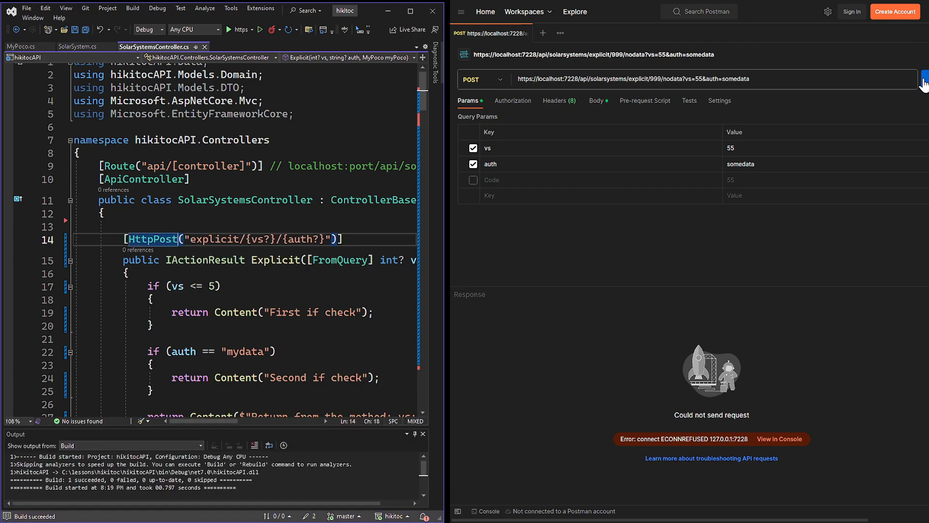
pyautogui.click(921, 79)
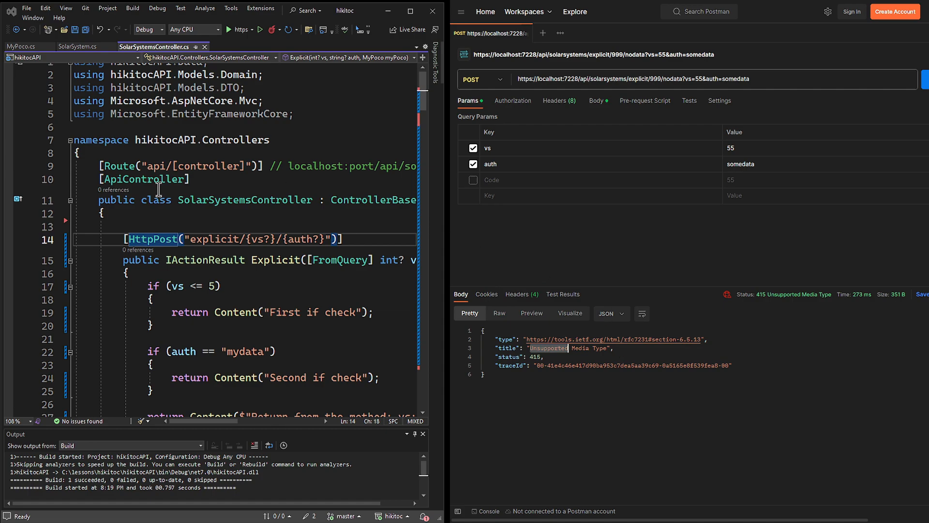
# Step: Resend the POST for 200 OK with Vs 999, Auth nodata, and select [FromQuery]
pyautogui.click(106, 179)
pyautogui.write('//')
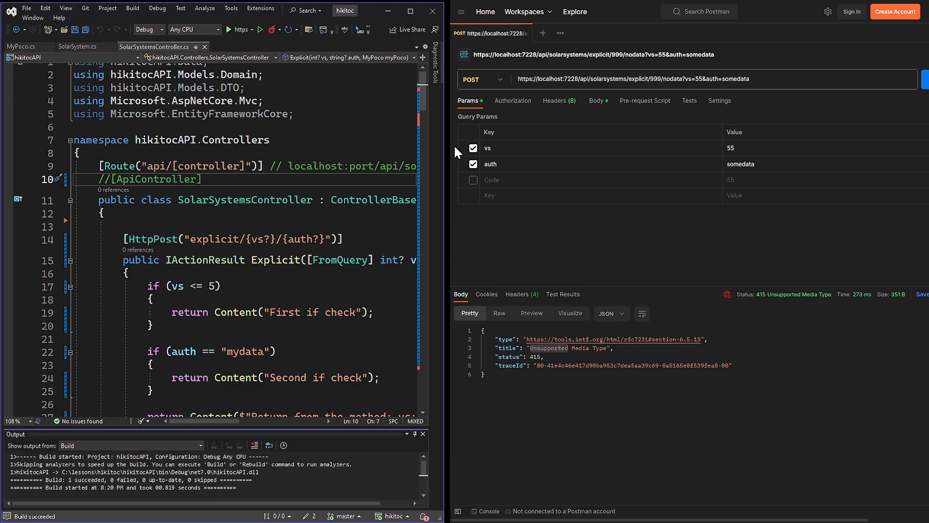
pyautogui.click(924, 79)
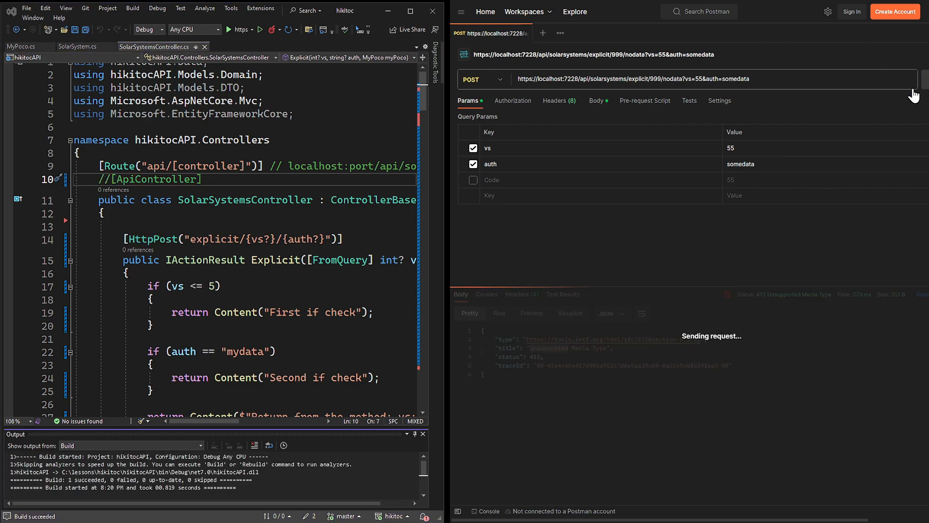
pyautogui.click(923, 79)
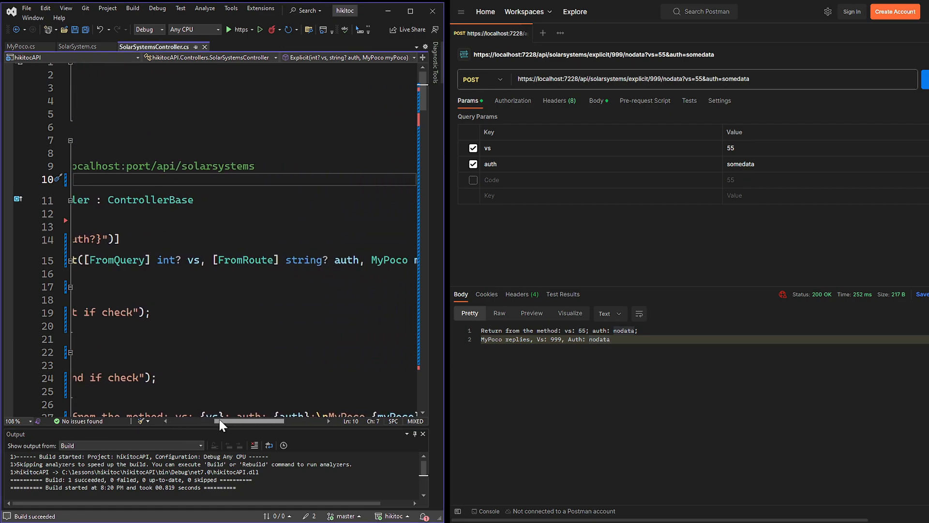
pyautogui.doubleClick(116, 259)
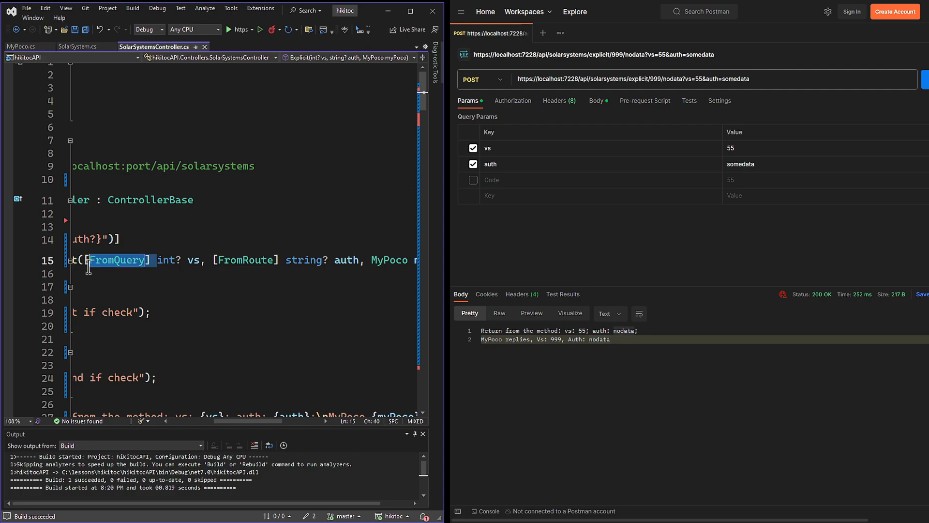
pyautogui.moveTo(204, 288)
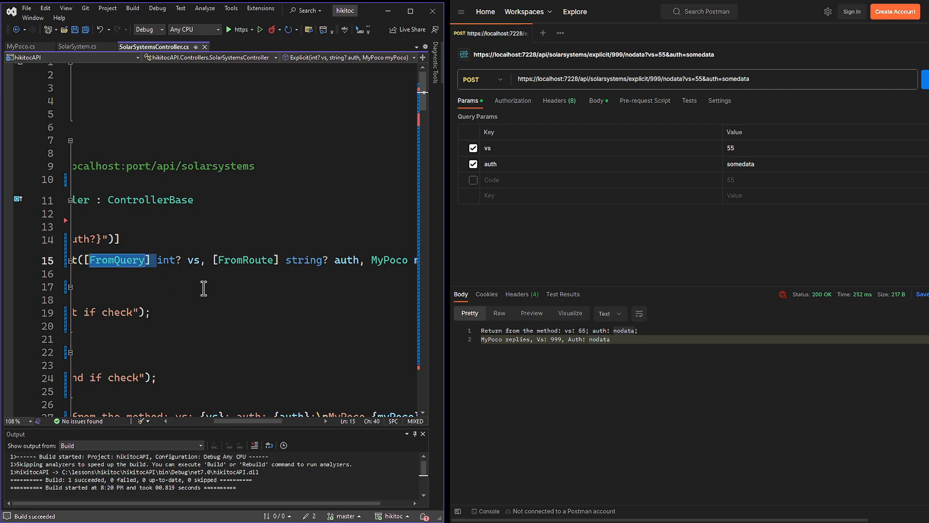
pyautogui.moveTo(599, 331)
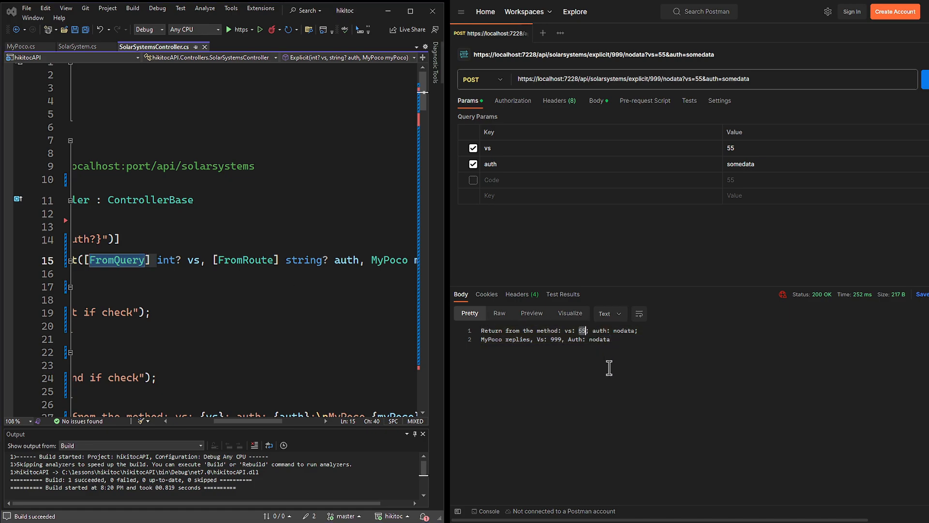
pyautogui.moveTo(645, 334)
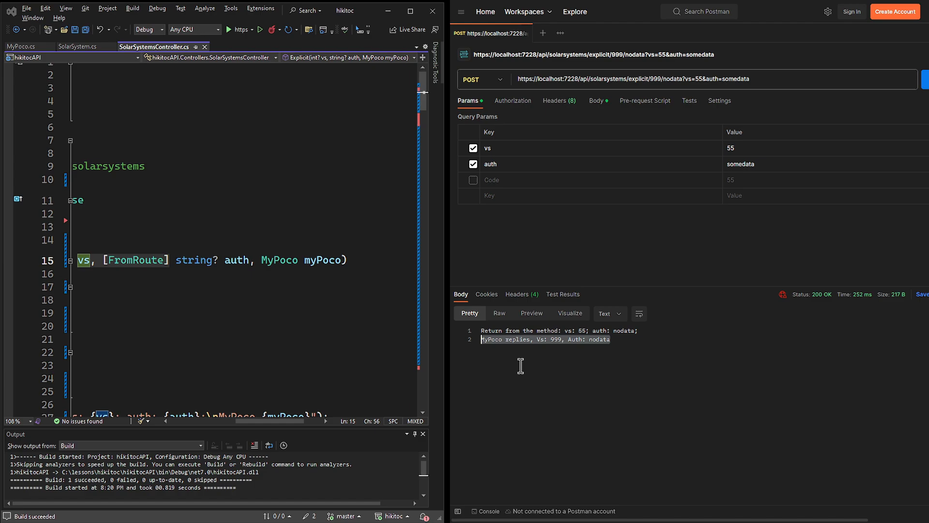
pyautogui.moveTo(713, 142)
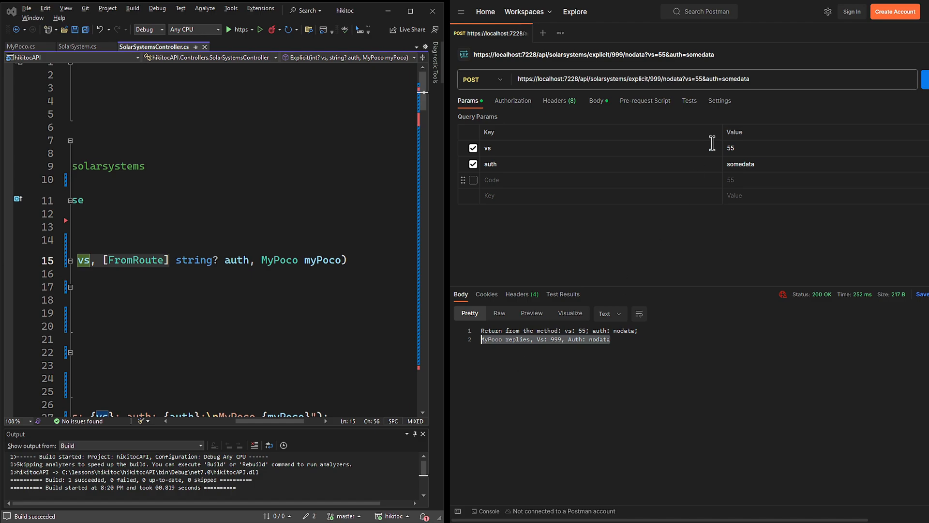
# Step: Declare the Explicit action's parameter as MyPoco? and bring up MyPoco.cs
pyautogui.click(670, 79)
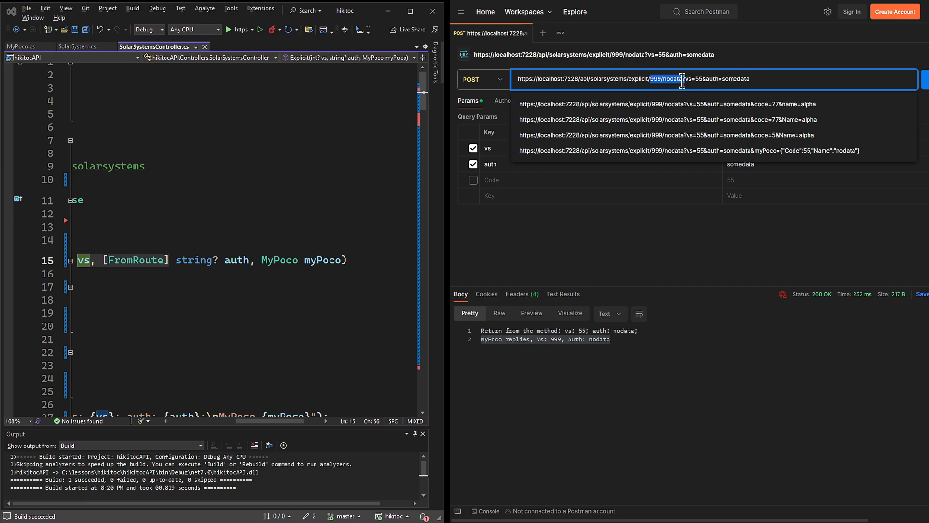
pyautogui.moveTo(414, 215)
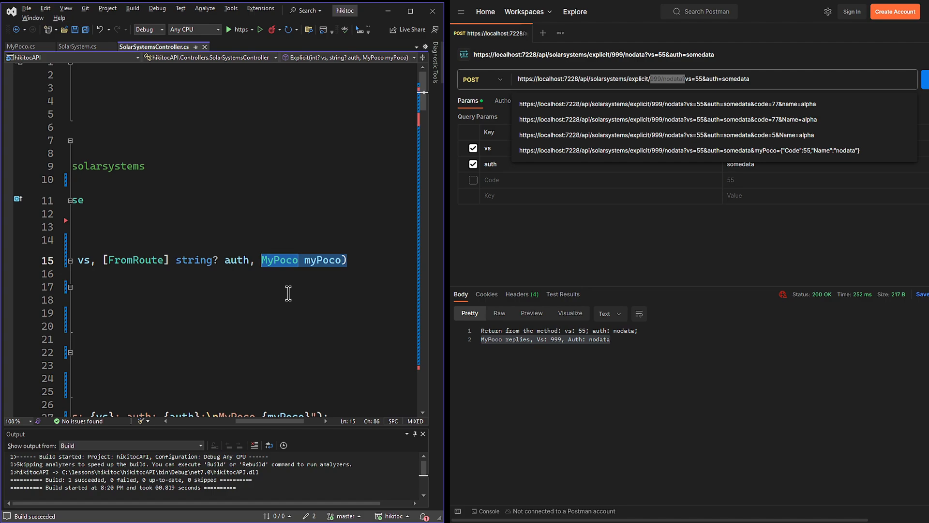
pyautogui.click(347, 259)
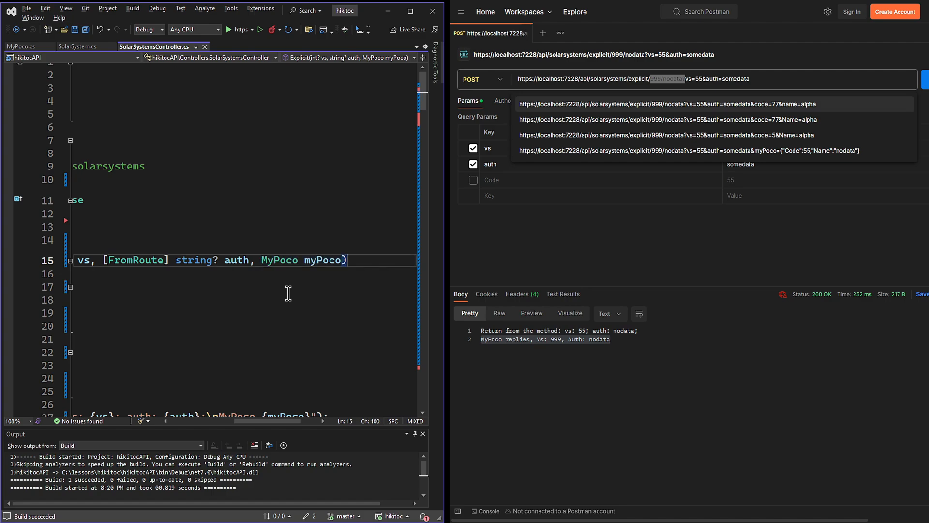
pyautogui.doubleClick(279, 259)
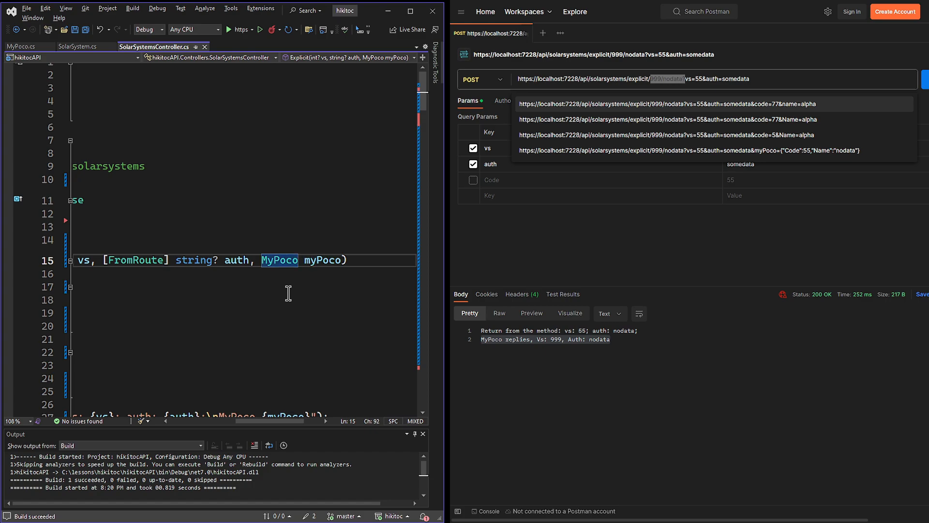
pyautogui.write('?')
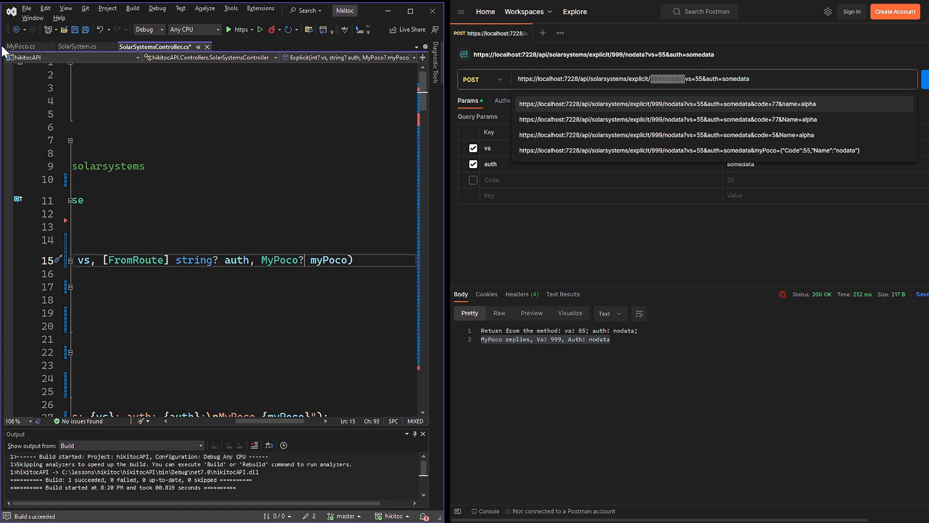
pyautogui.click(22, 46)
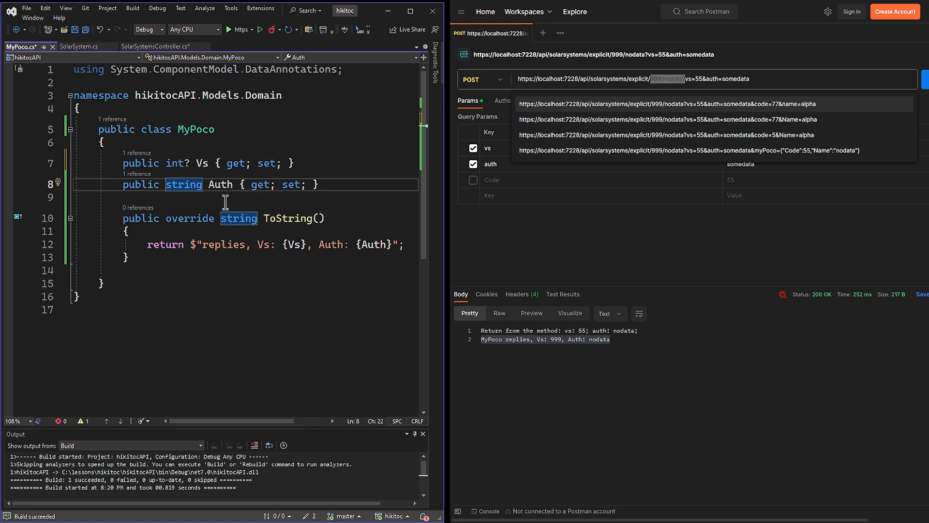
# Step: Send the request body as JSON so MyPoco returns Vs 1, Auth Alpha Centauri
pyautogui.click(159, 47)
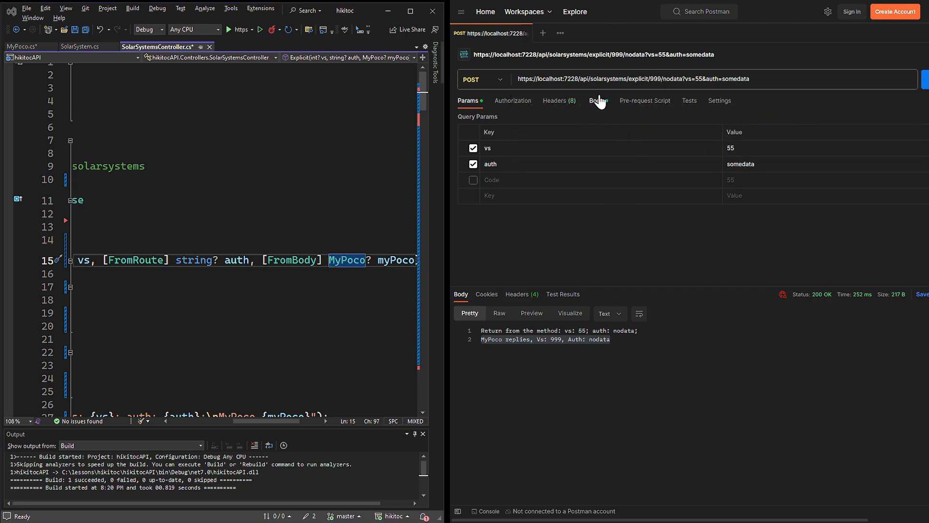
pyautogui.click(597, 100)
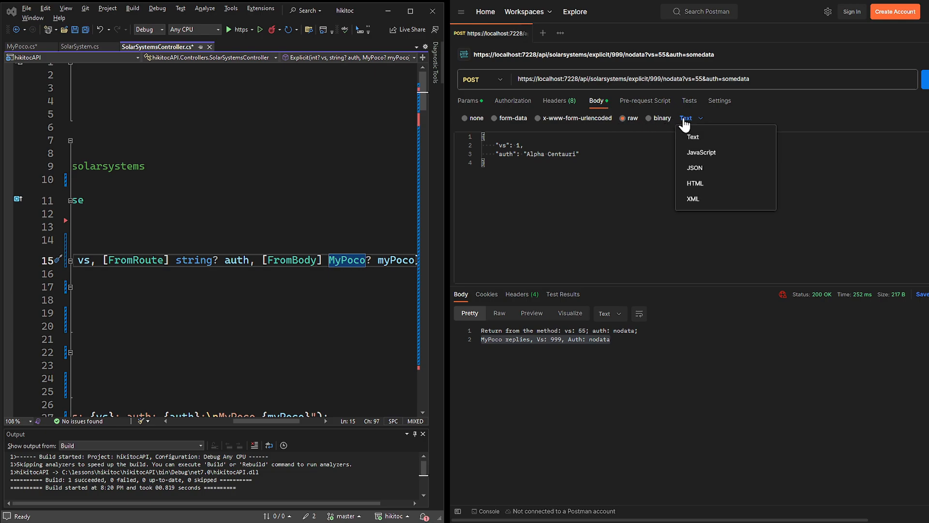
pyautogui.click(694, 167)
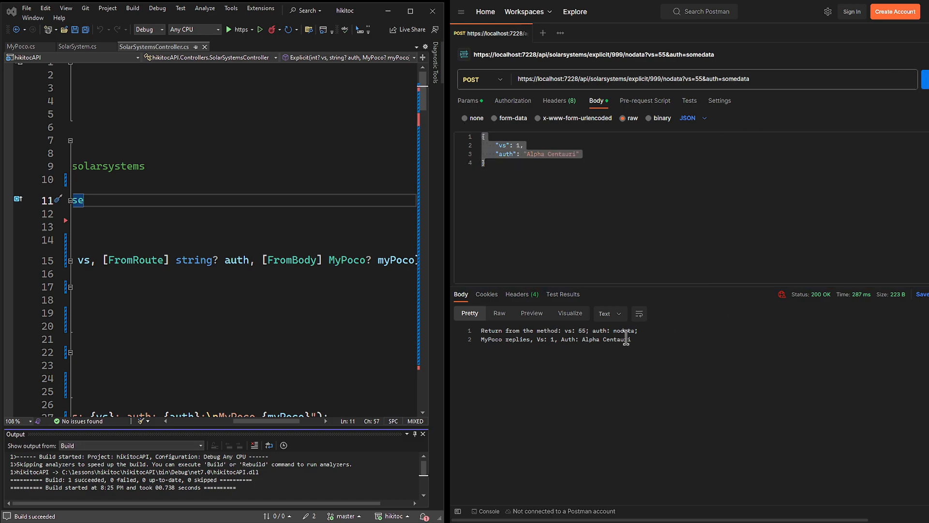
pyautogui.doubleClick(555, 338)
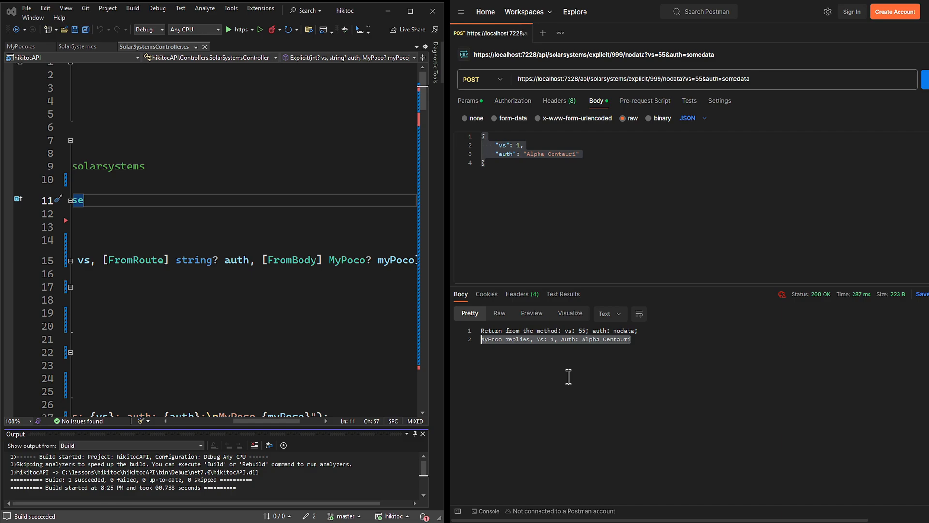
# Step: Switch the body to Text and resend, getting Vs 55, Auth somedata, then open MyPoco.cs
pyautogui.click(705, 118)
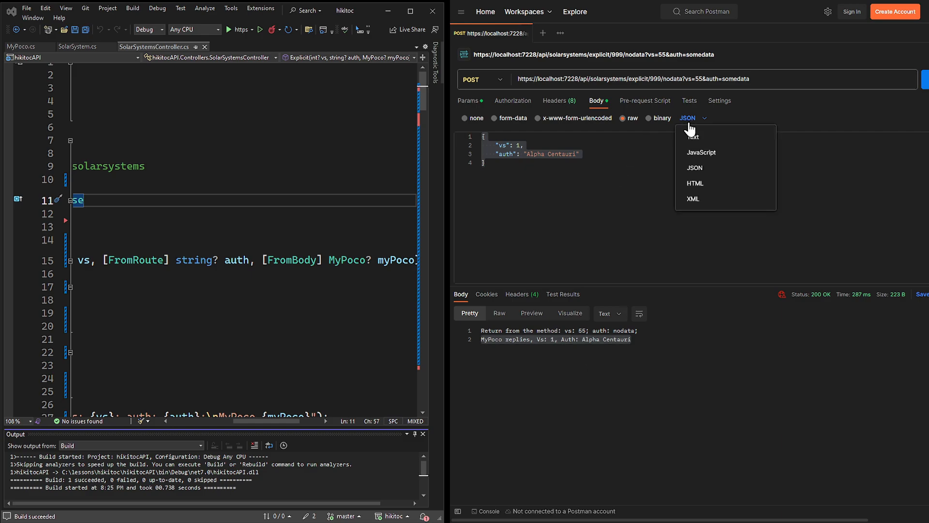
pyautogui.click(692, 137)
pyautogui.write('Quer')
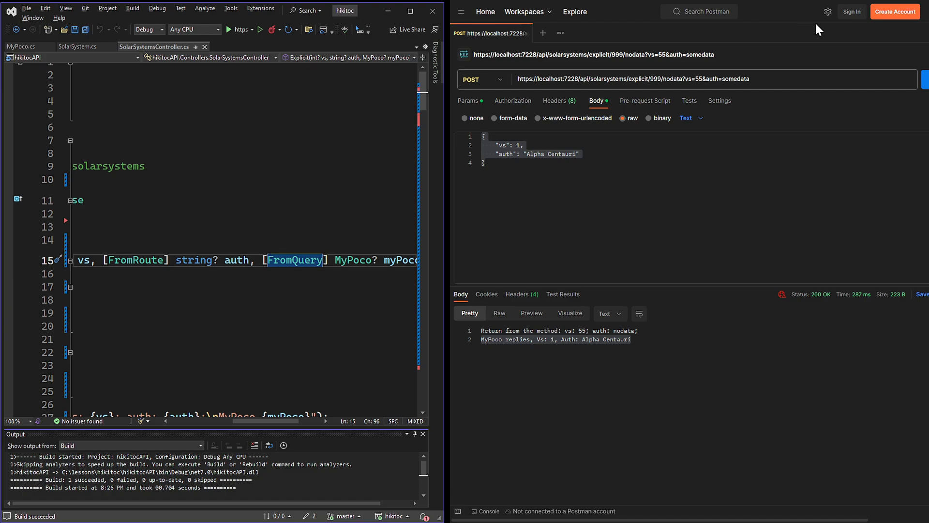
pyautogui.click(924, 79)
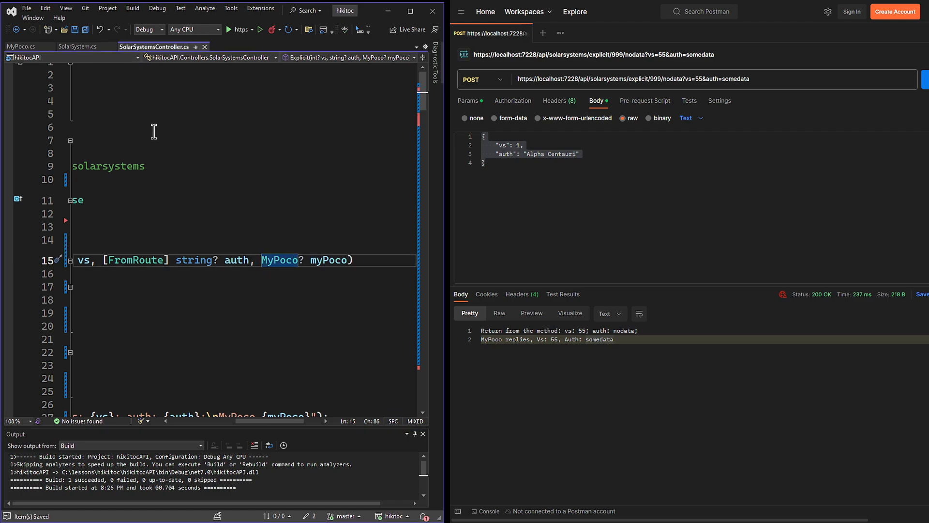
pyautogui.click(21, 46)
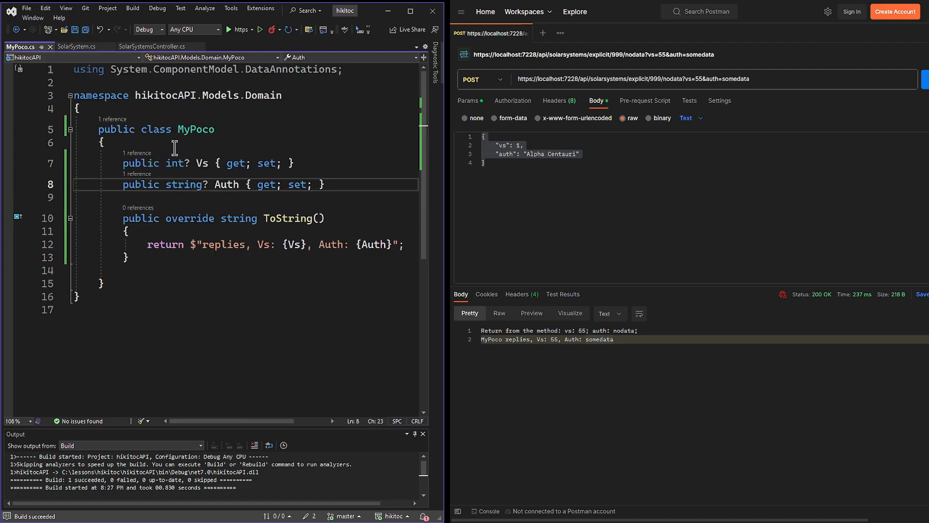